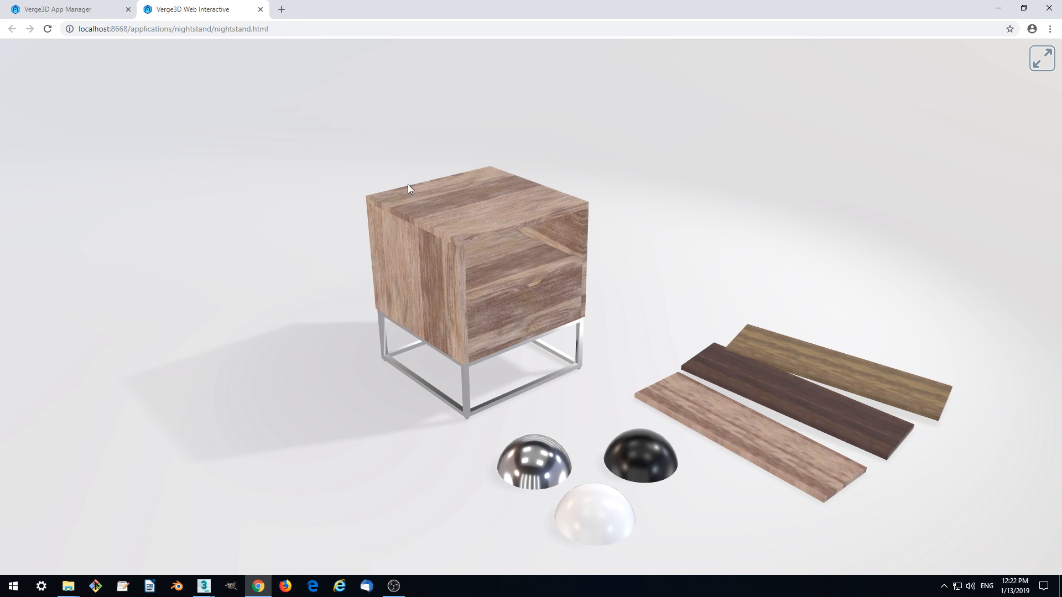
{"action": "mouse_move", "coordinate": [321, 93]}
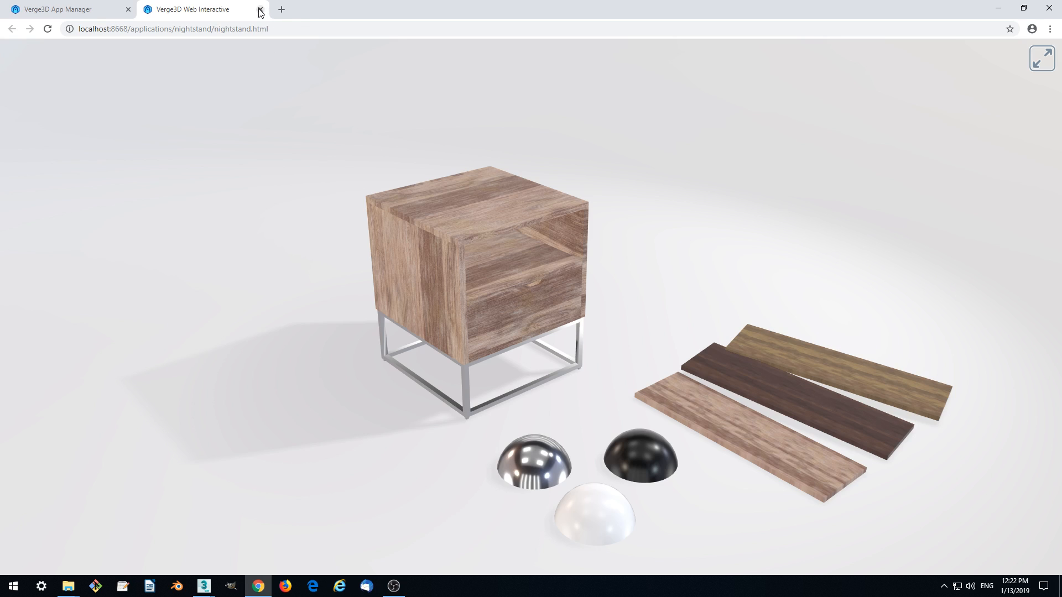
- Close the running nightstand app tab to return to the App Manager list
{"action": "left_click", "coordinate": [257, 9]}
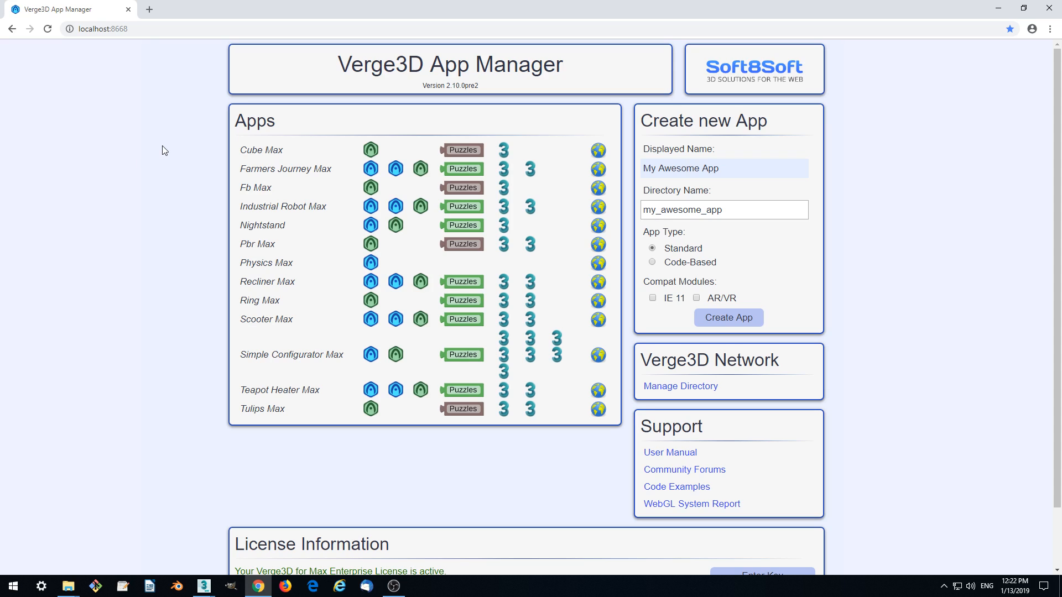
{"action": "mouse_move", "coordinate": [464, 228]}
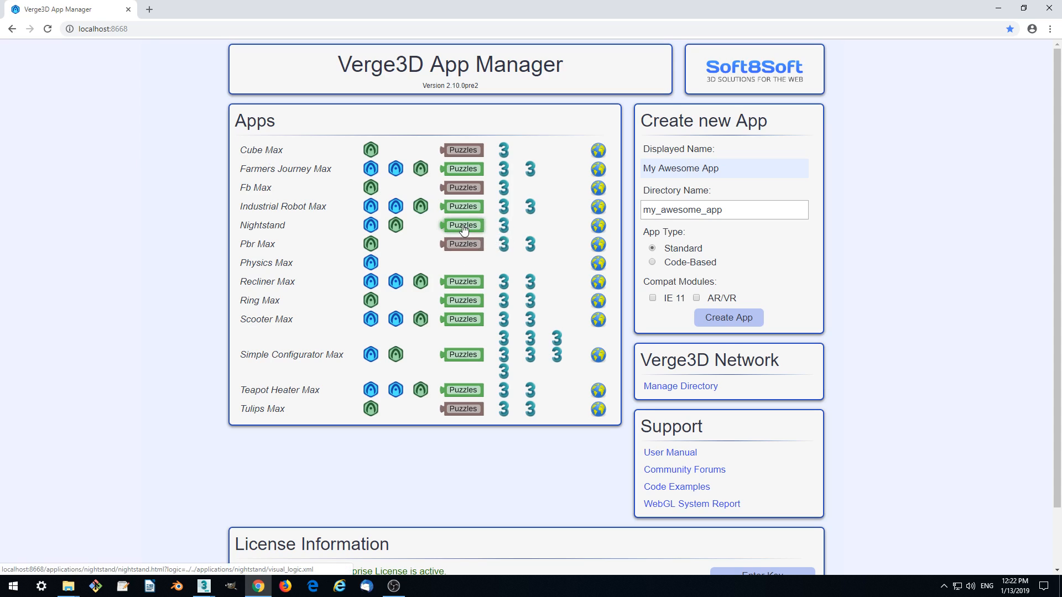
- Add a configure application block to Nightstand's Init puzzles with compressed assets ticked, and save
{"action": "left_click", "coordinate": [462, 226]}
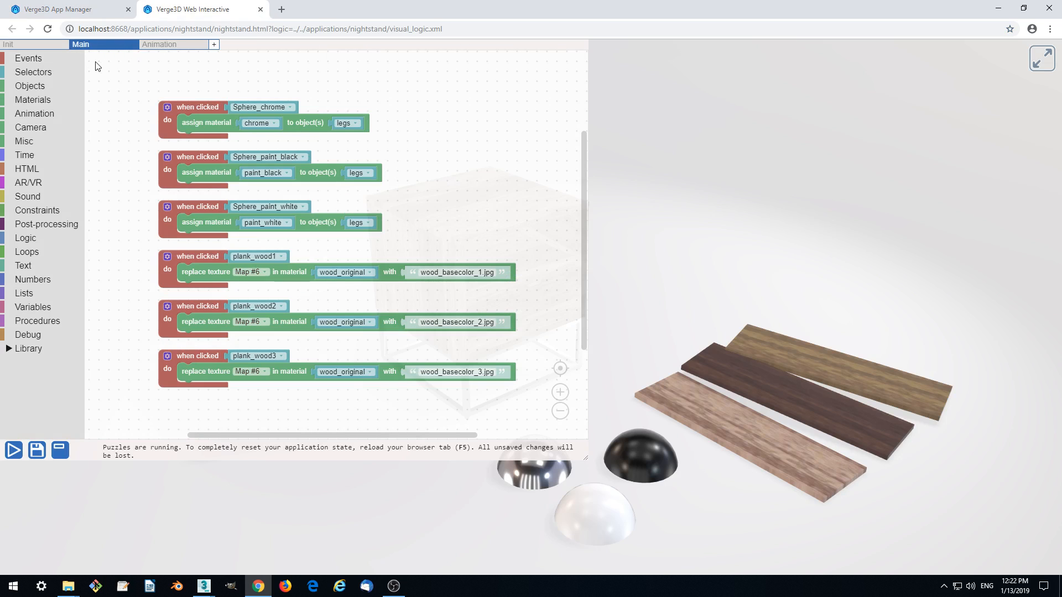
{"action": "left_click", "coordinate": [17, 45]}
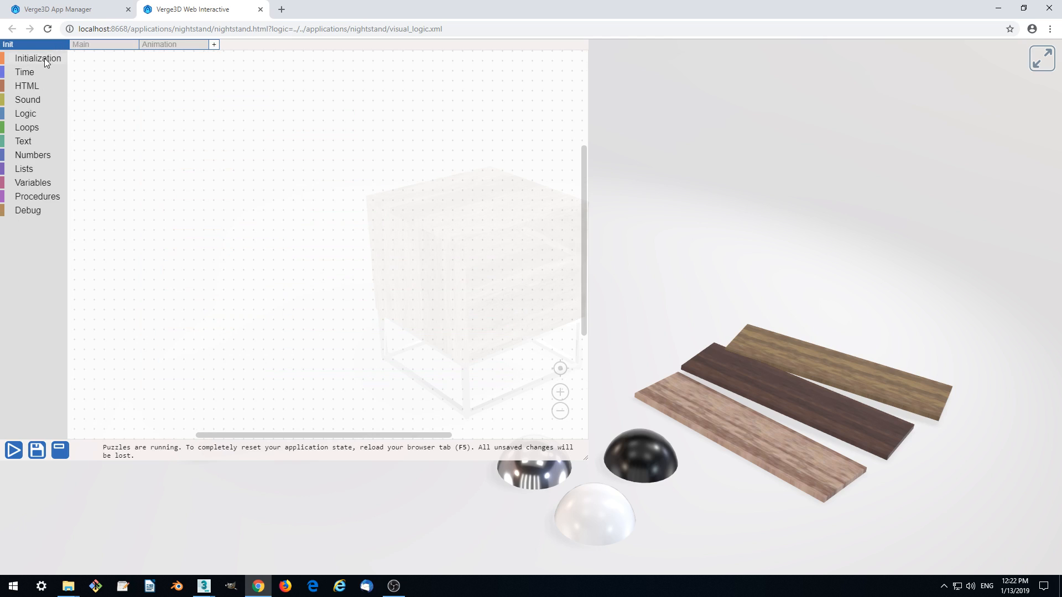
{"action": "left_click", "coordinate": [34, 58]}
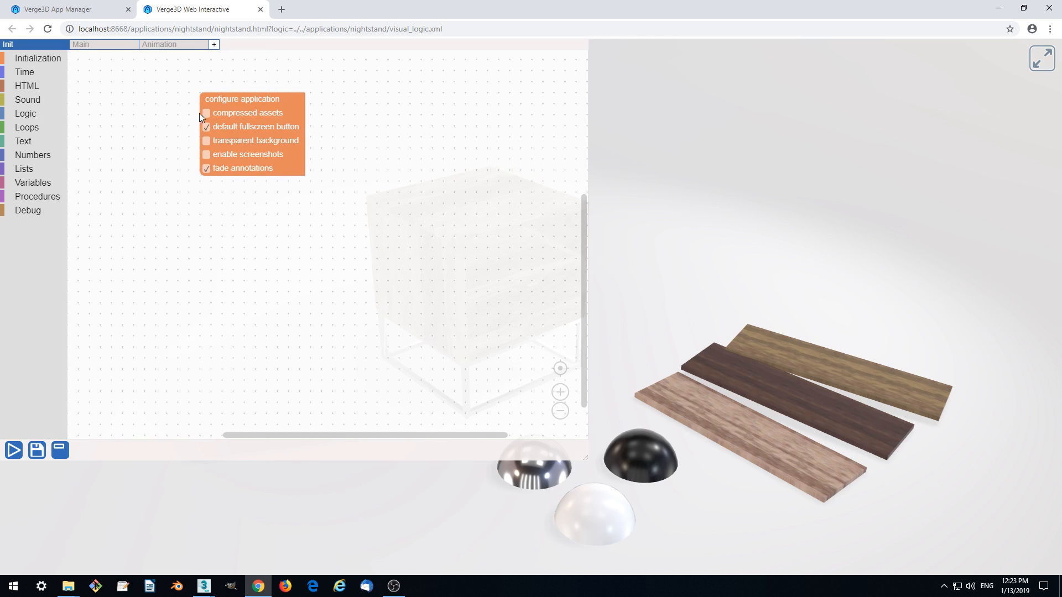
{"action": "left_click", "coordinate": [206, 113]}
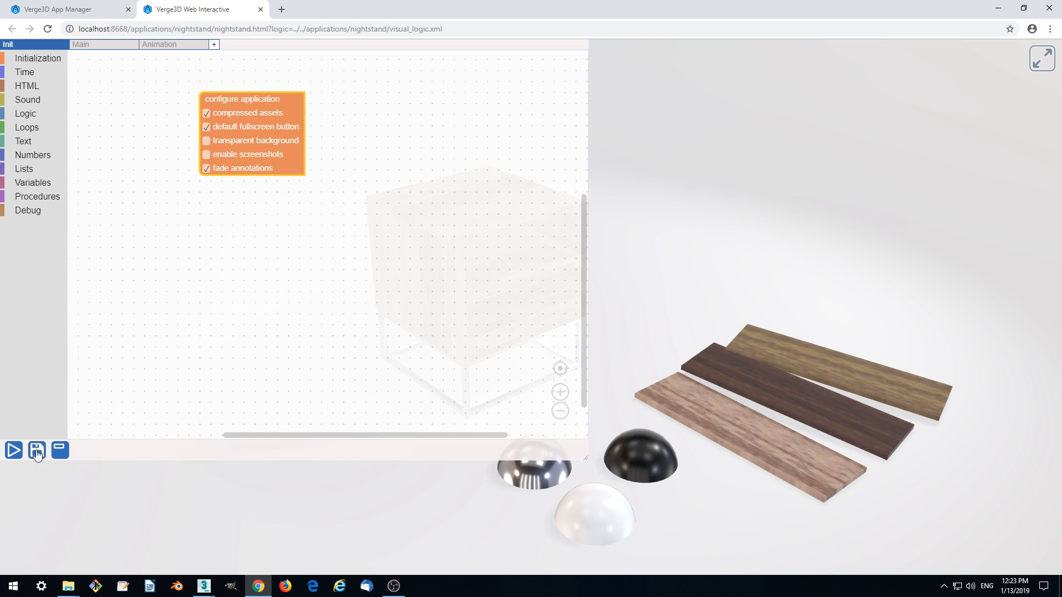
{"action": "left_click", "coordinate": [36, 451]}
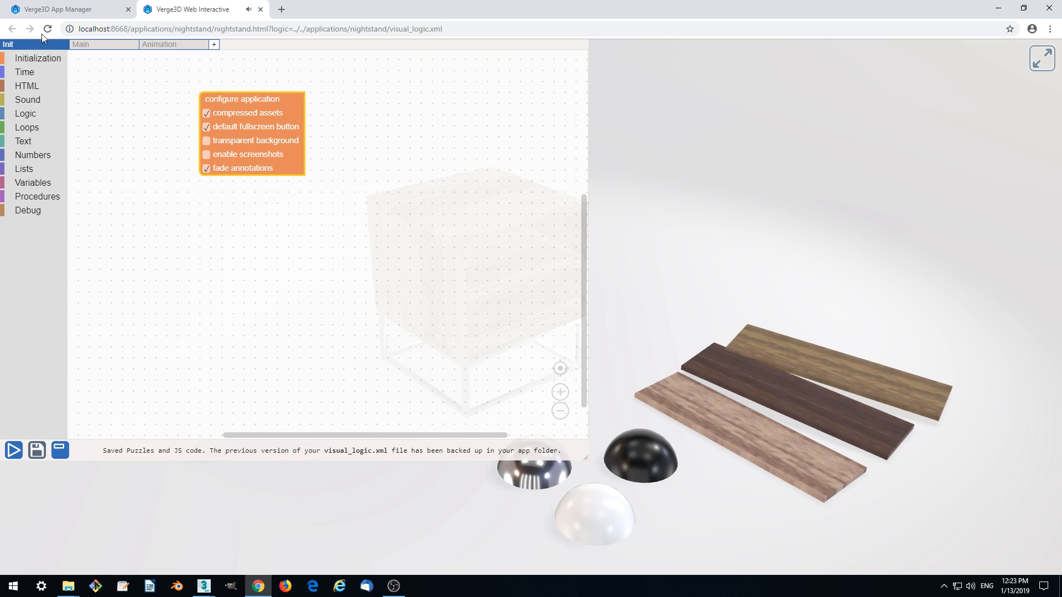
- Reload the app to confirm the Init block persists, then bring 3ds Max to the front
{"action": "left_click", "coordinate": [82, 44]}
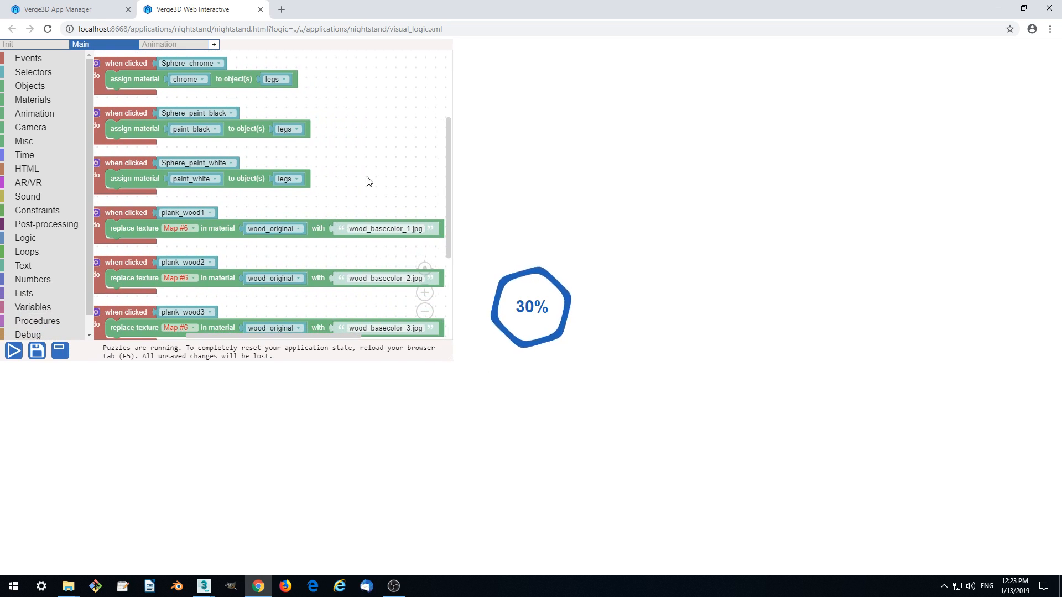
{"action": "left_click", "coordinate": [12, 42]}
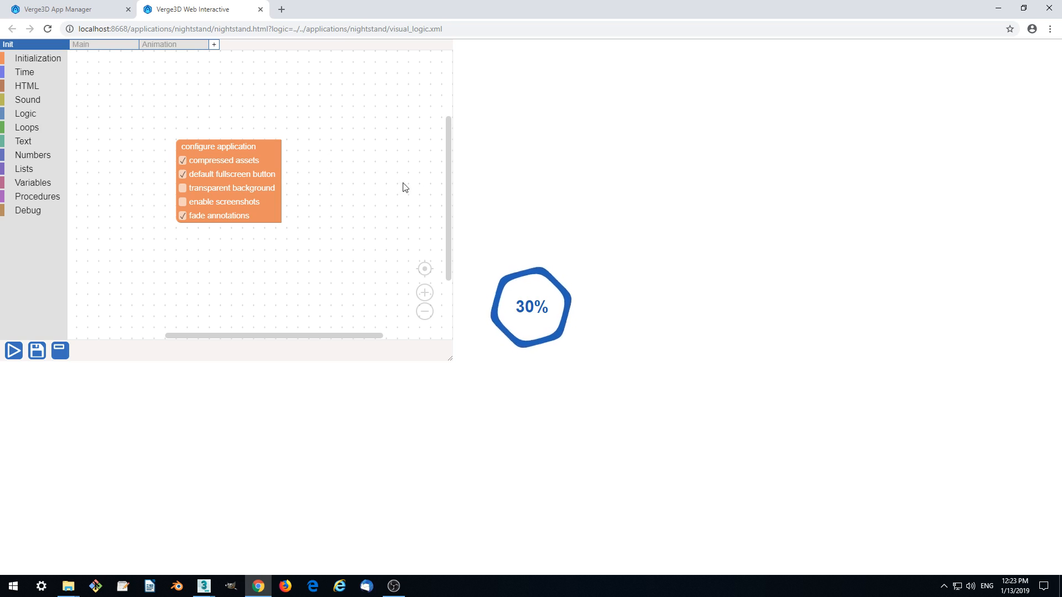
{"action": "mouse_move", "coordinate": [242, 154]}
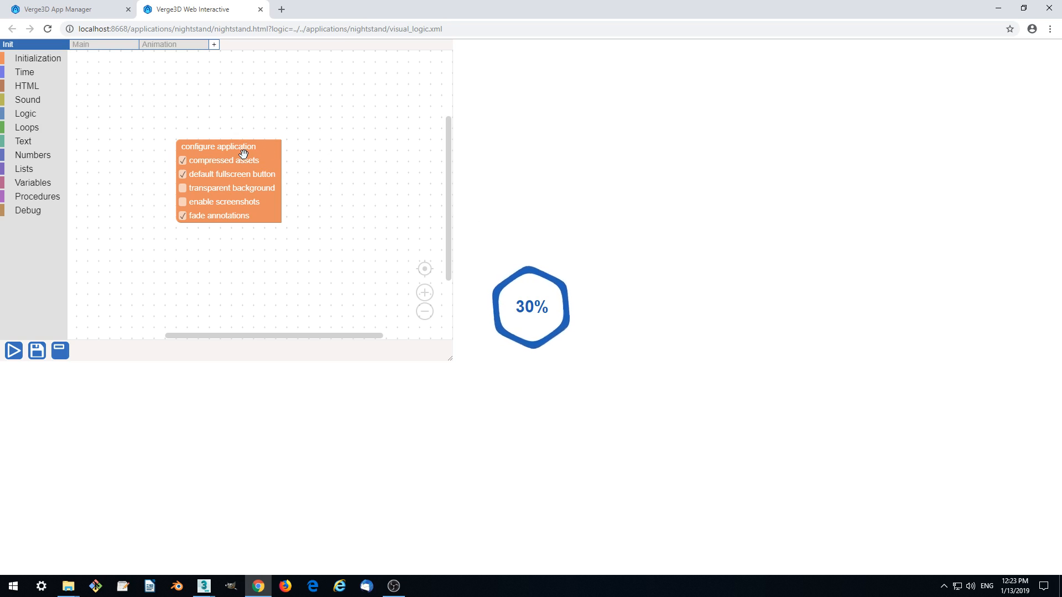
{"action": "mouse_move", "coordinate": [242, 155]}
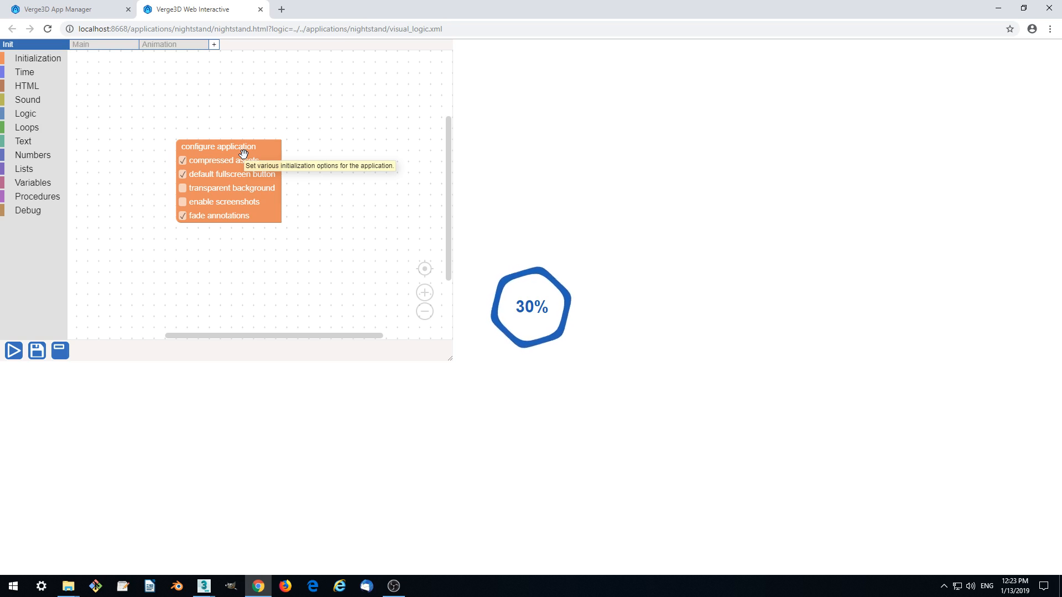
{"action": "mouse_move", "coordinate": [235, 178]}
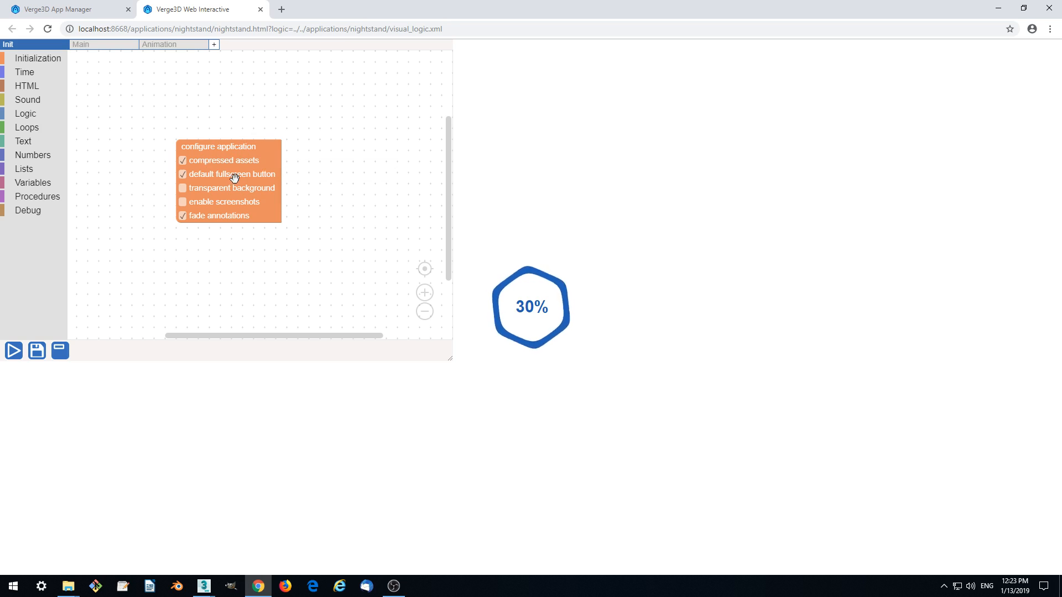
{"action": "mouse_move", "coordinate": [197, 553]}
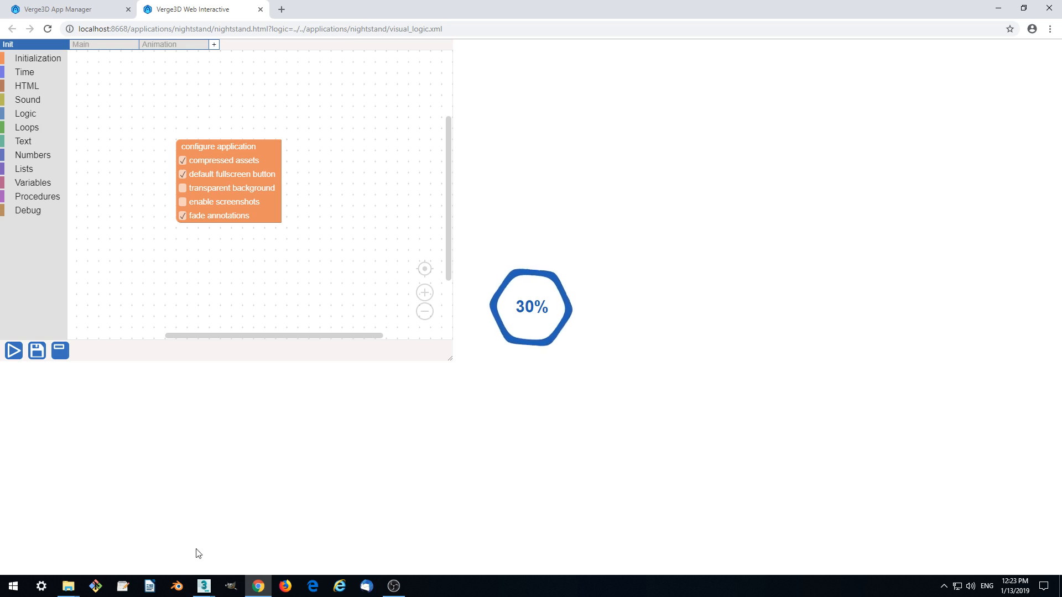
{"action": "left_click", "coordinate": [203, 586]}
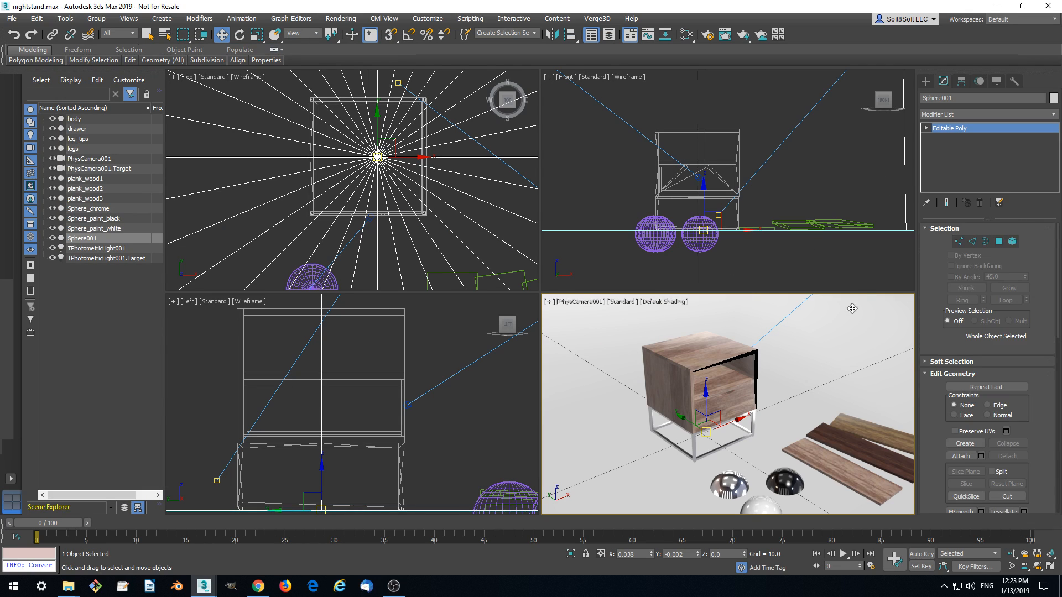
{"action": "mouse_move", "coordinate": [648, 66]}
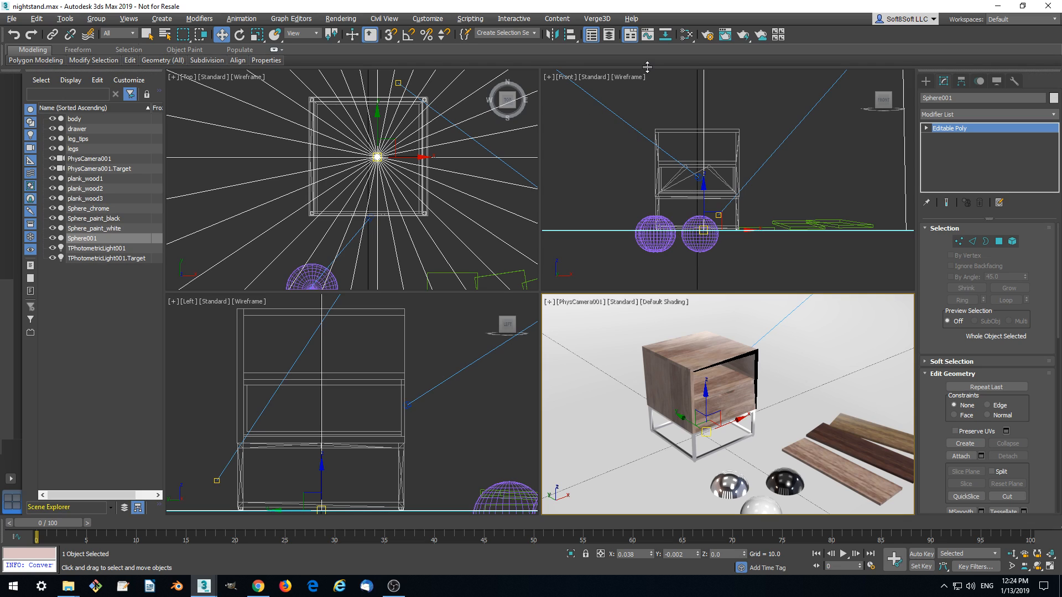
- Enable LZMA Compression in the Verge3D export settings of the nightstand scene
{"action": "left_click", "coordinate": [597, 17]}
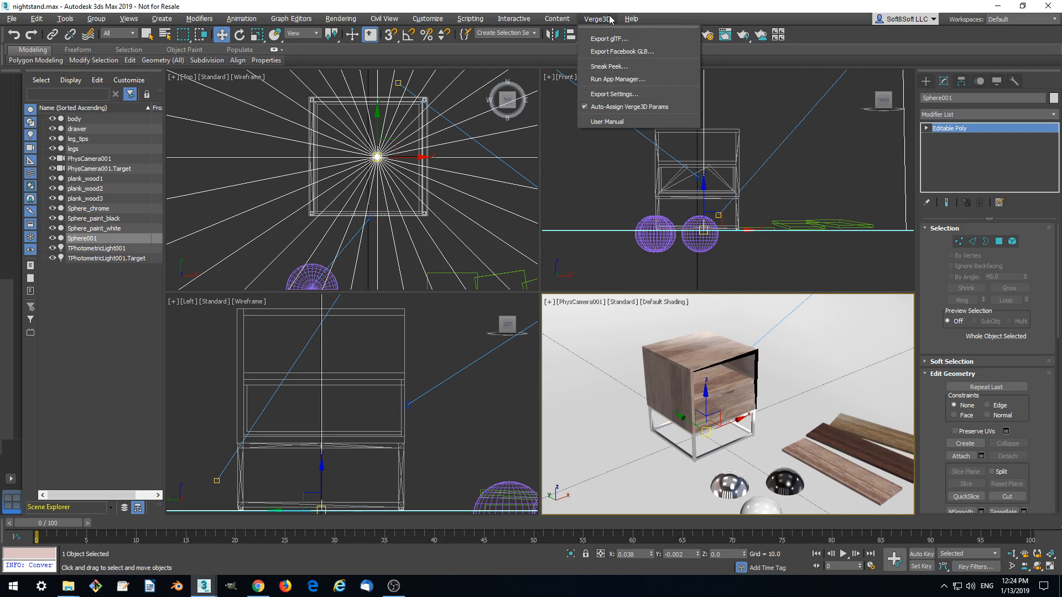
{"action": "mouse_move", "coordinate": [615, 93]}
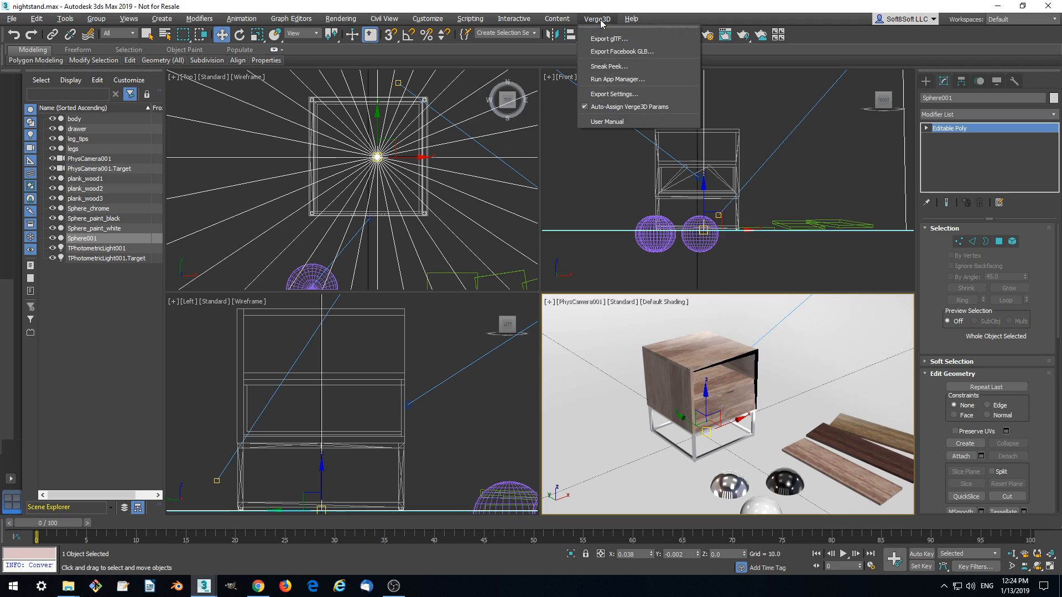
{"action": "mouse_move", "coordinate": [617, 98]}
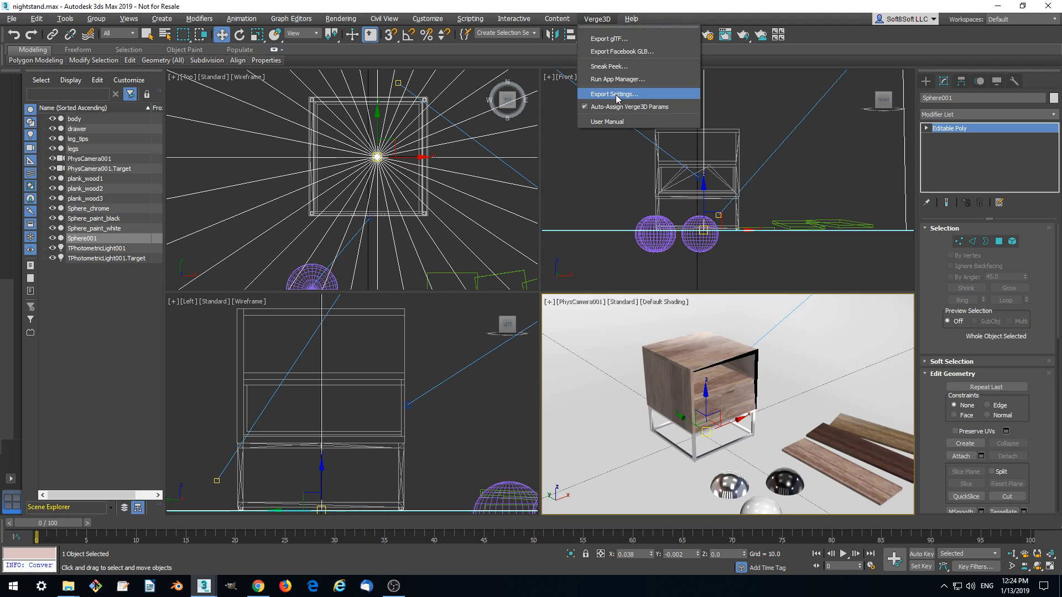
{"action": "left_click", "coordinate": [613, 93]}
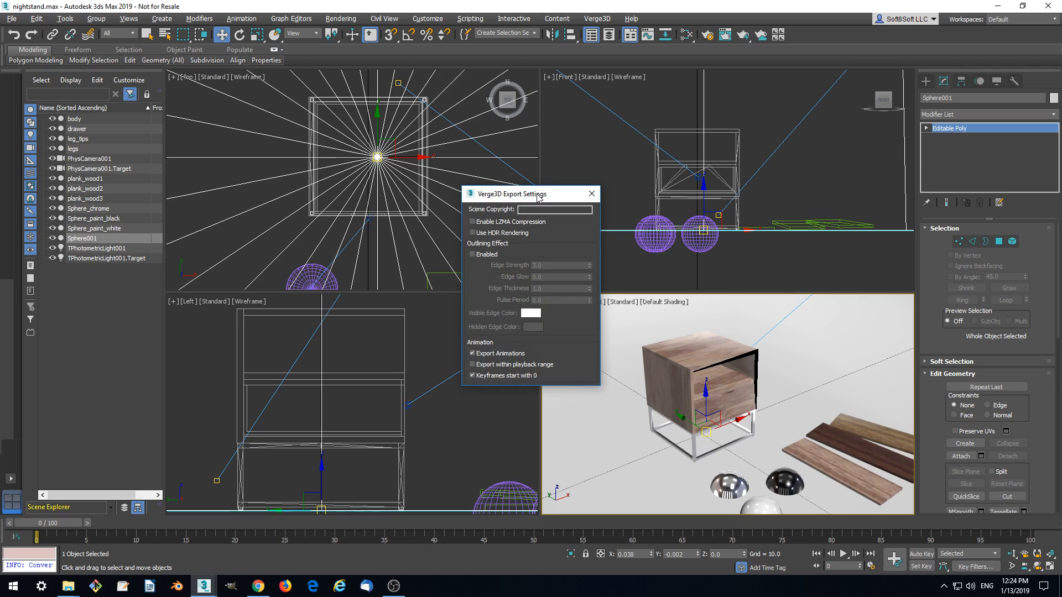
{"action": "left_click_drag", "start_coordinate": [509, 194], "coordinate": [489, 161]}
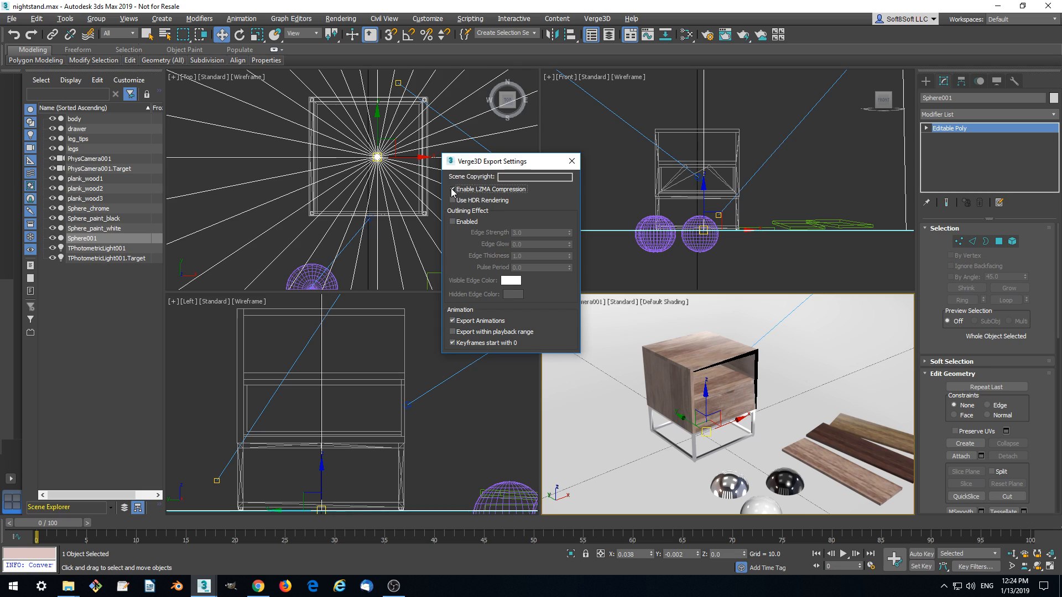
{"action": "left_click", "coordinate": [452, 190]}
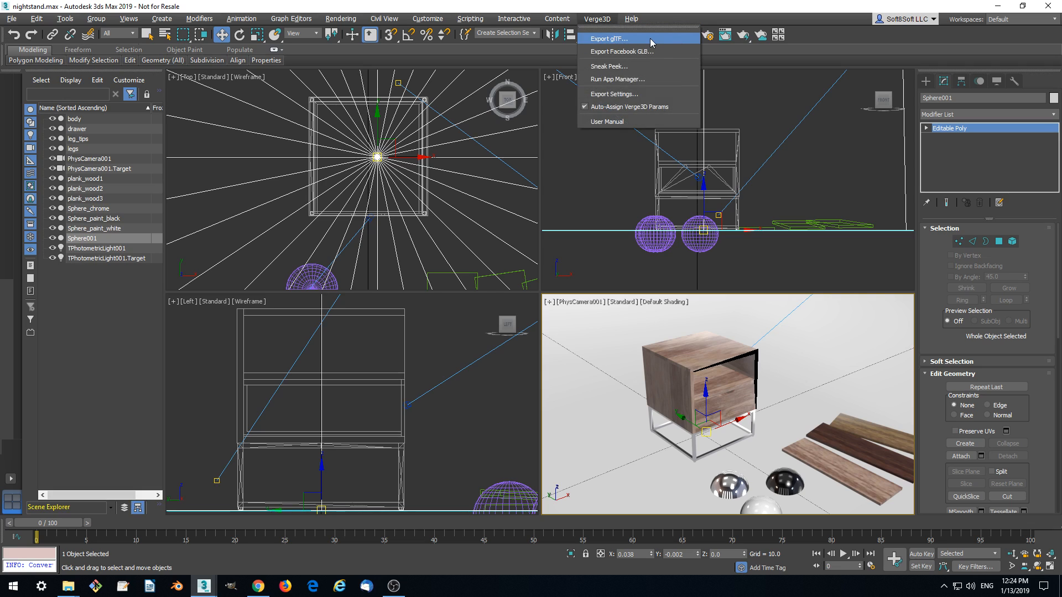
- Export the scene as glTF, saving over nightstand.gltf in the app folder
{"action": "left_click", "coordinate": [610, 38]}
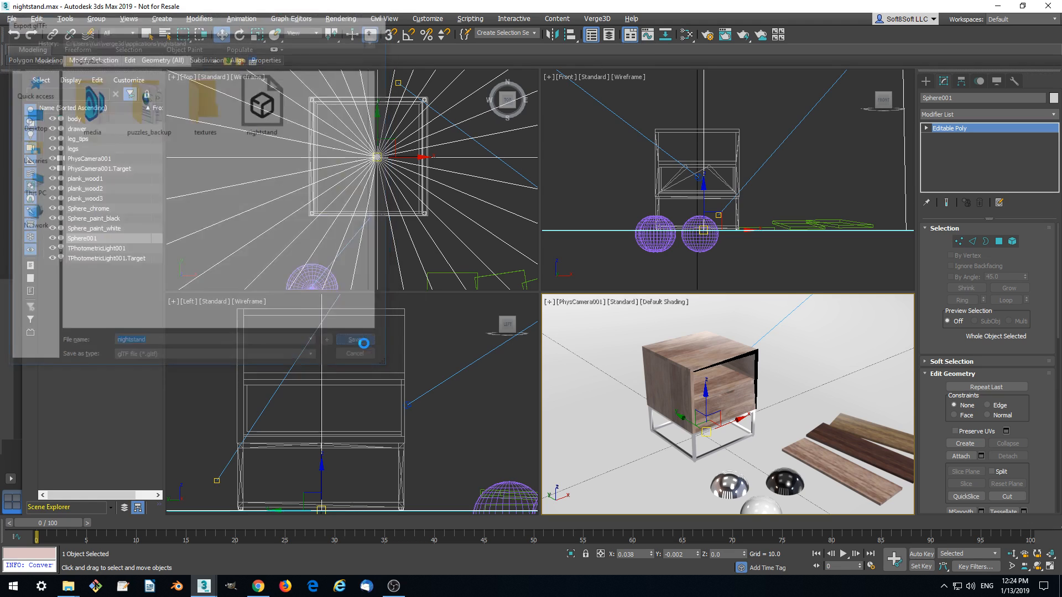
{"action": "left_click", "coordinate": [355, 340]}
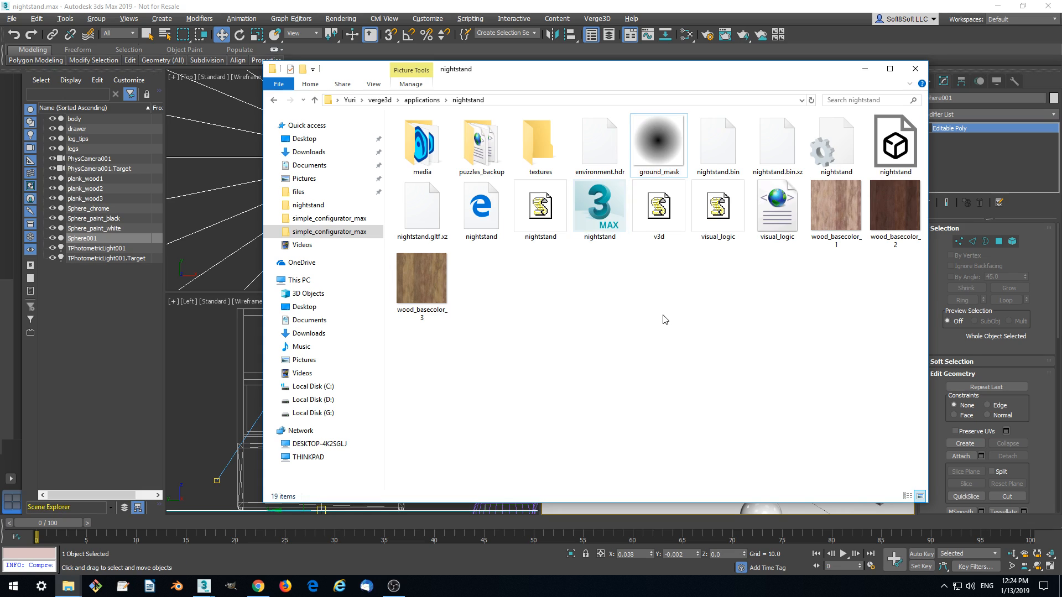
{"action": "left_click", "coordinate": [658, 205]}
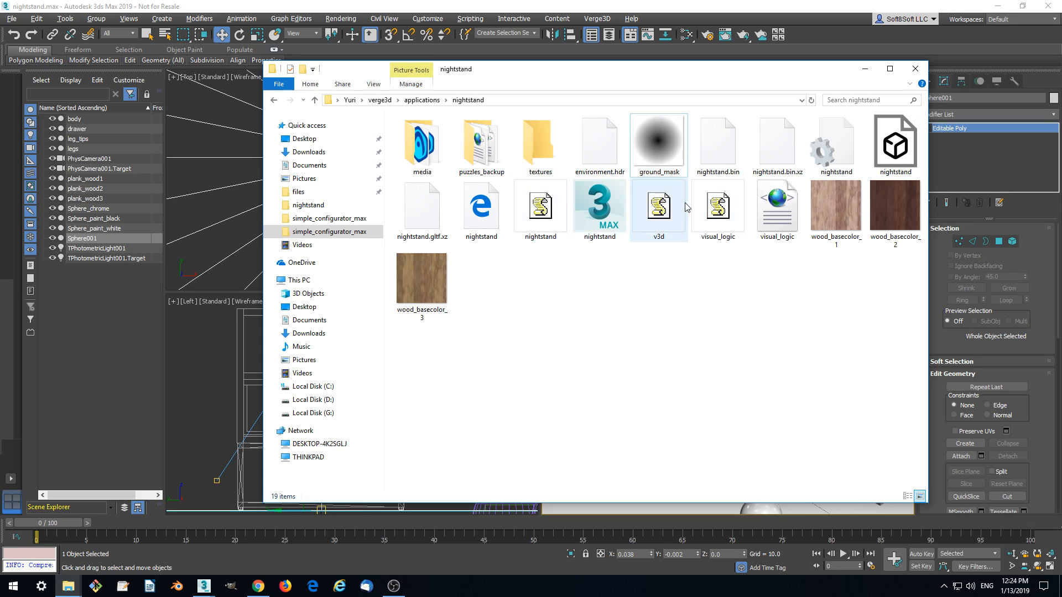
{"action": "mouse_move", "coordinate": [701, 185]}
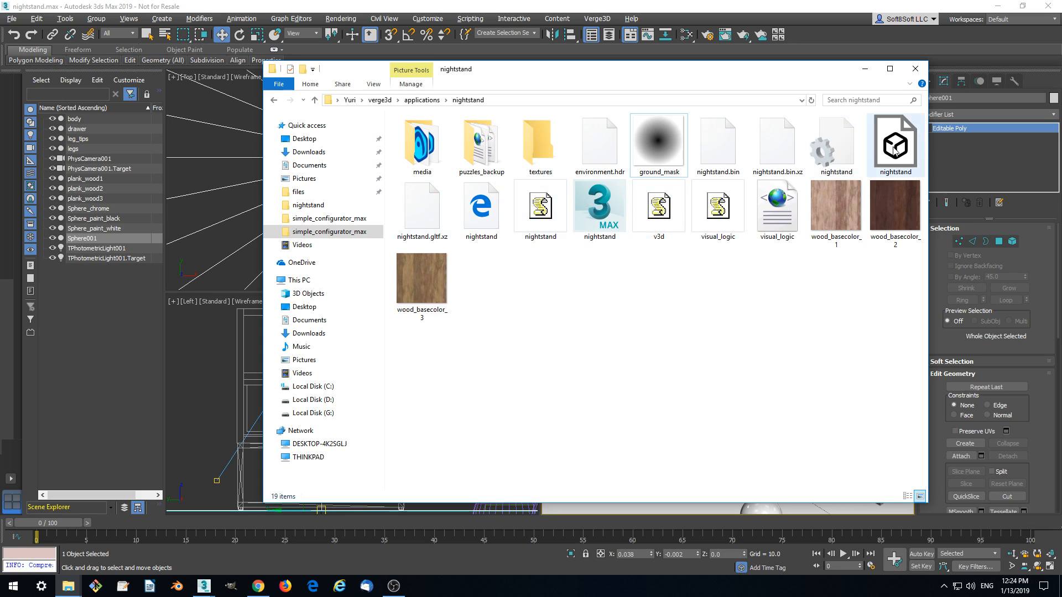
{"action": "mouse_move", "coordinate": [896, 143]}
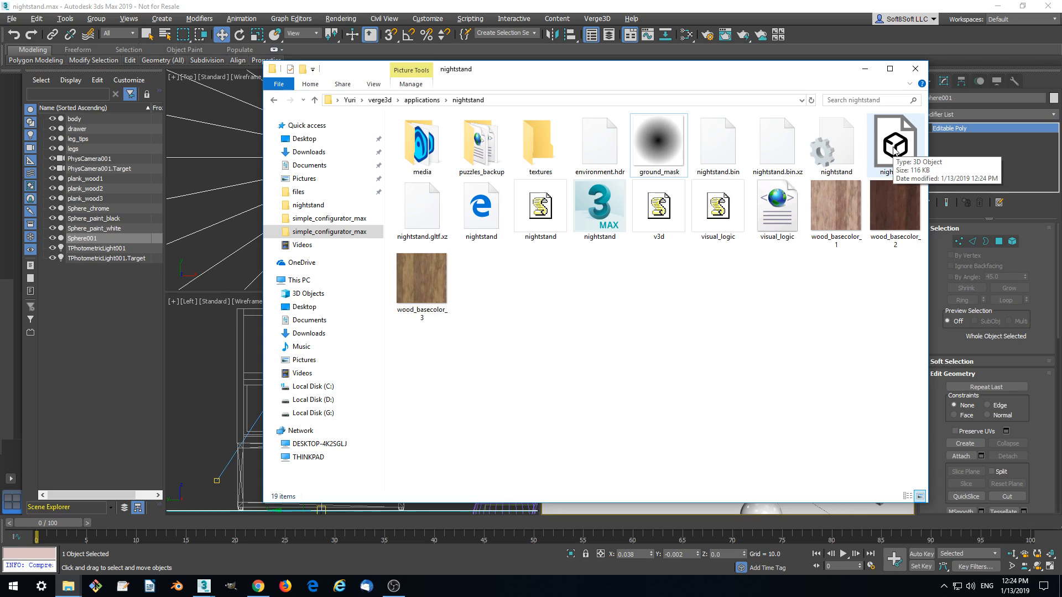
{"action": "mouse_move", "coordinate": [907, 116]}
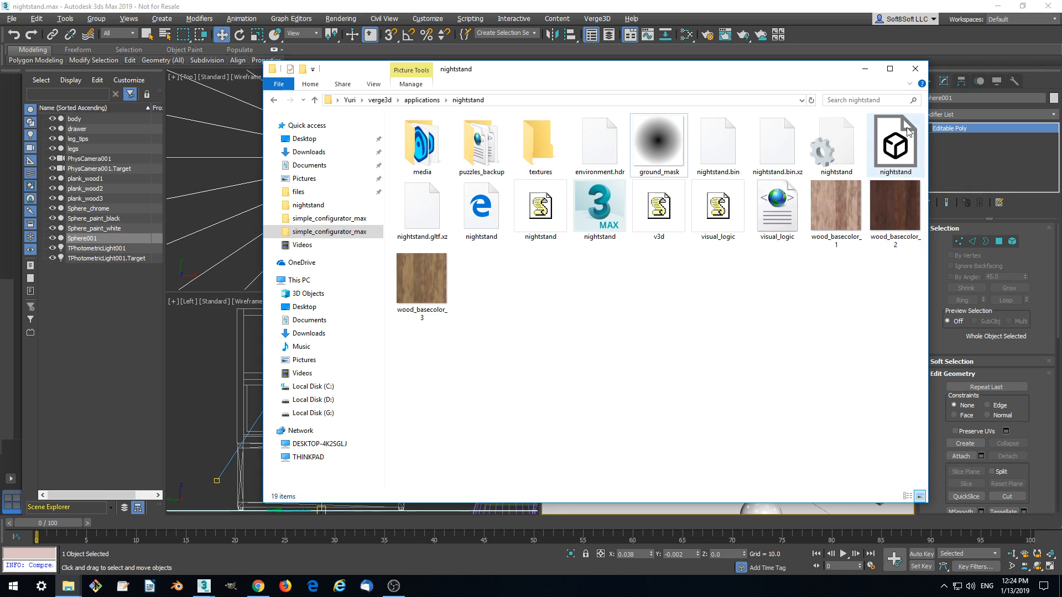
{"action": "mouse_move", "coordinate": [908, 132]}
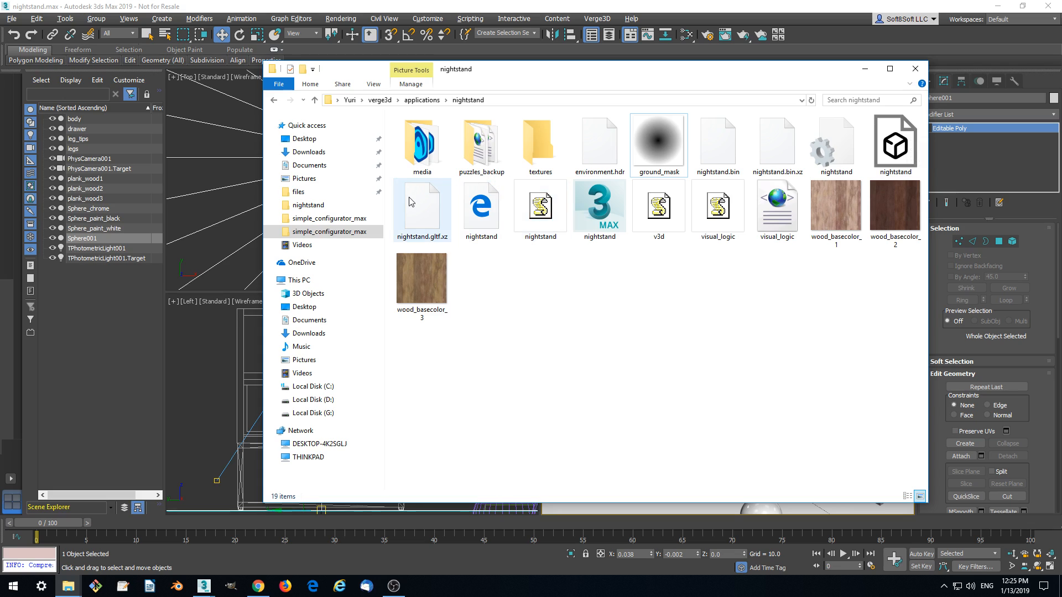
{"action": "mouse_move", "coordinate": [410, 202]}
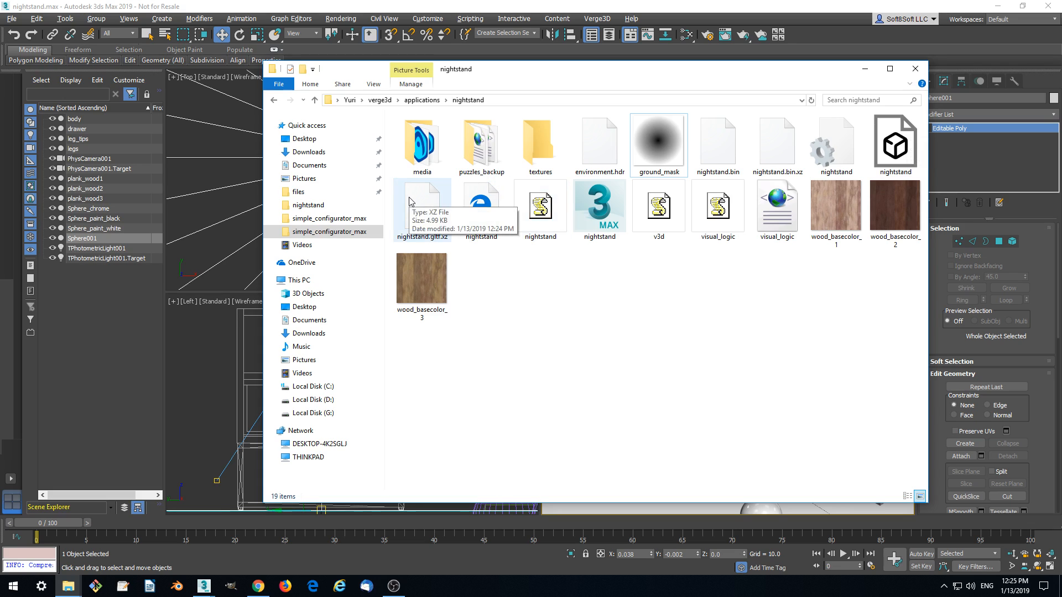
{"action": "mouse_move", "coordinate": [421, 195]}
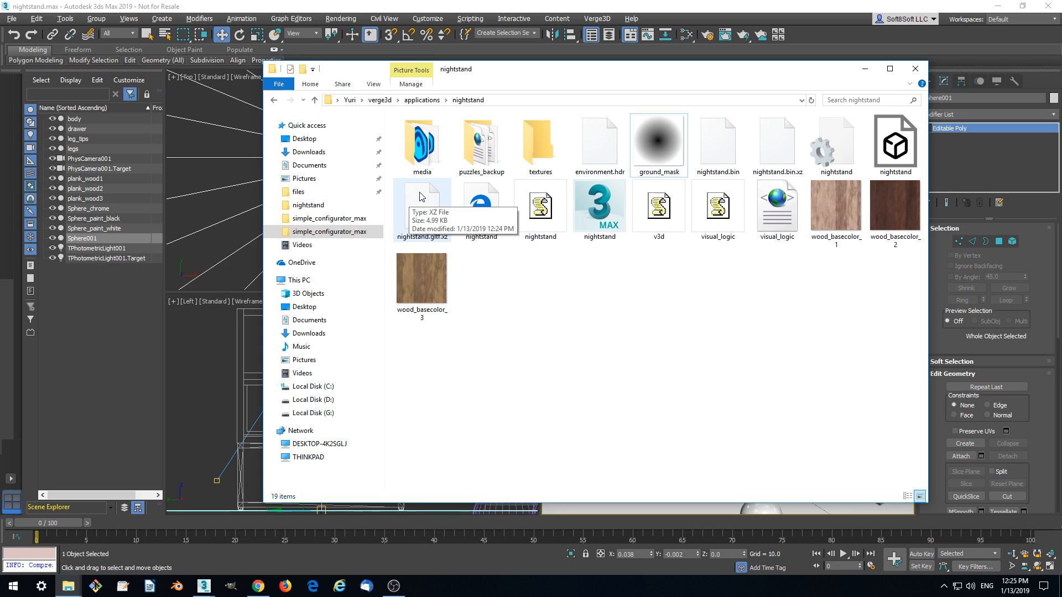
{"action": "mouse_move", "coordinate": [431, 188]}
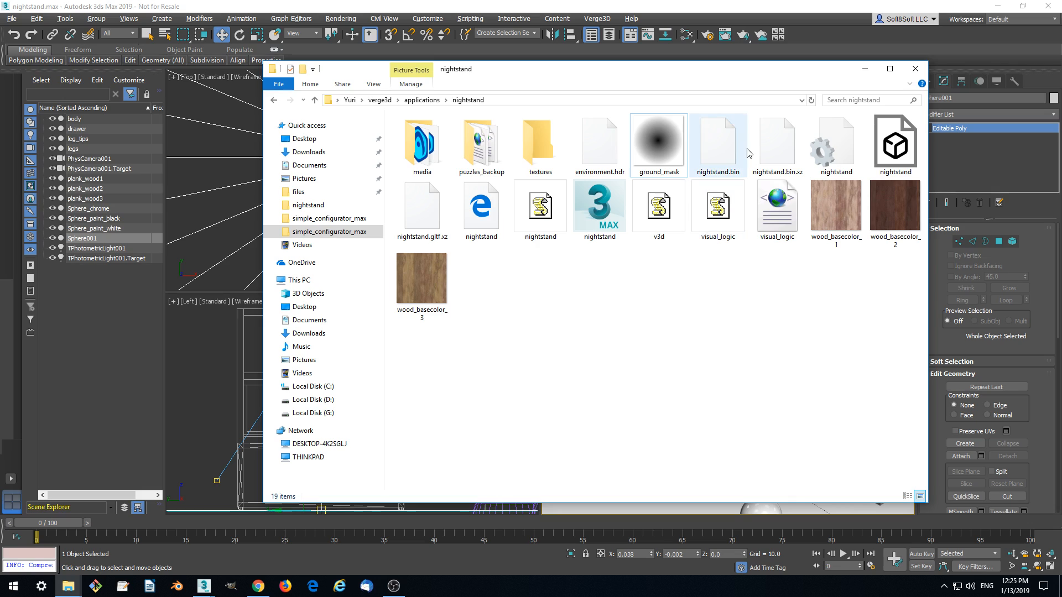
{"action": "mouse_move", "coordinate": [728, 134]}
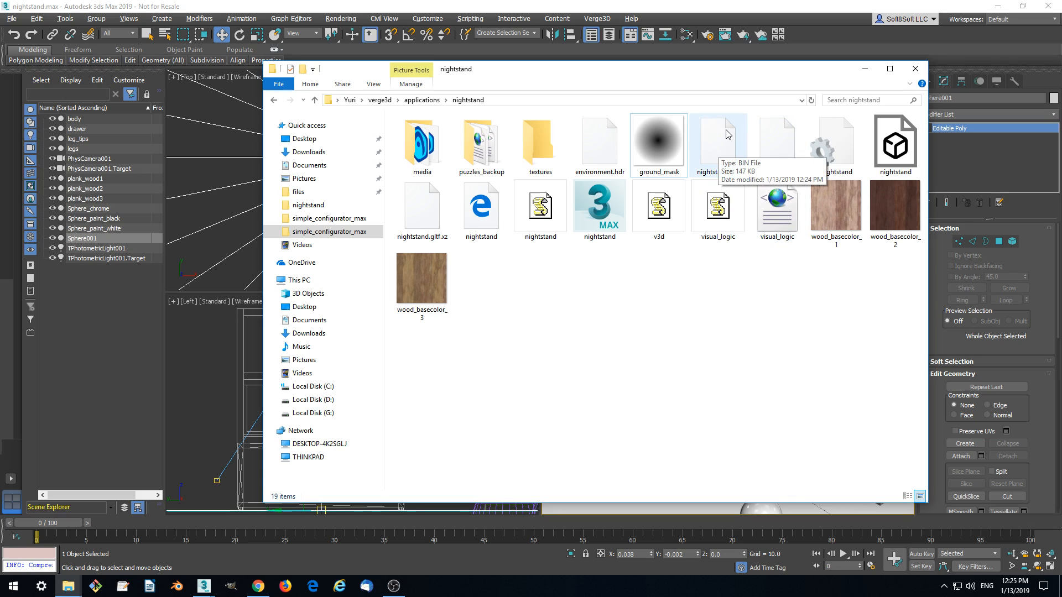
{"action": "mouse_move", "coordinate": [713, 160]}
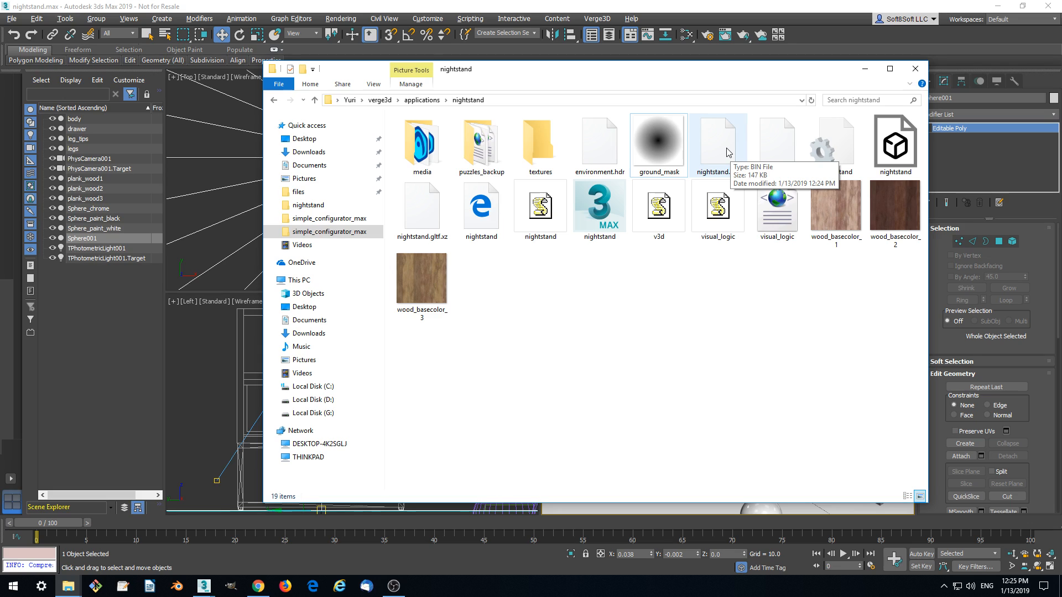
{"action": "mouse_move", "coordinate": [708, 142]}
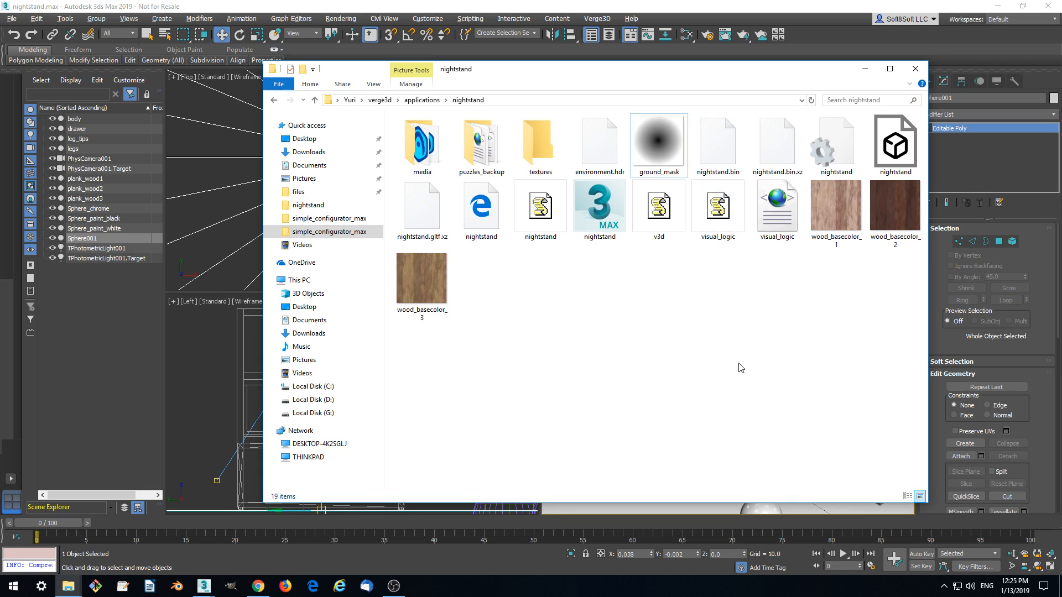
- Select nightstand.bin.xz to check its 25.2 KB size against the 147 KB original
{"action": "left_click", "coordinate": [778, 142]}
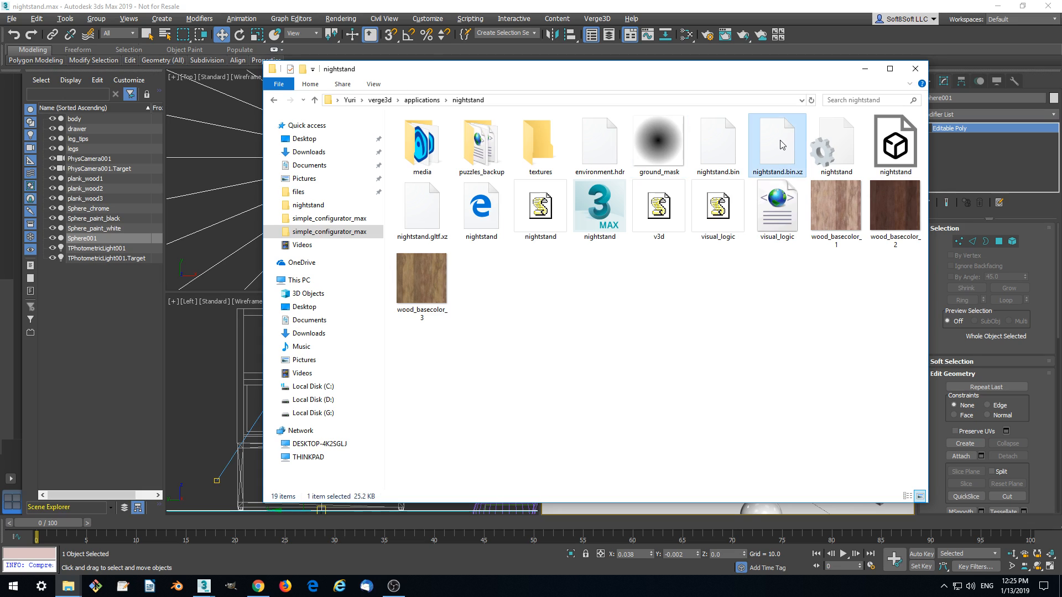
{"action": "mouse_move", "coordinate": [772, 128]}
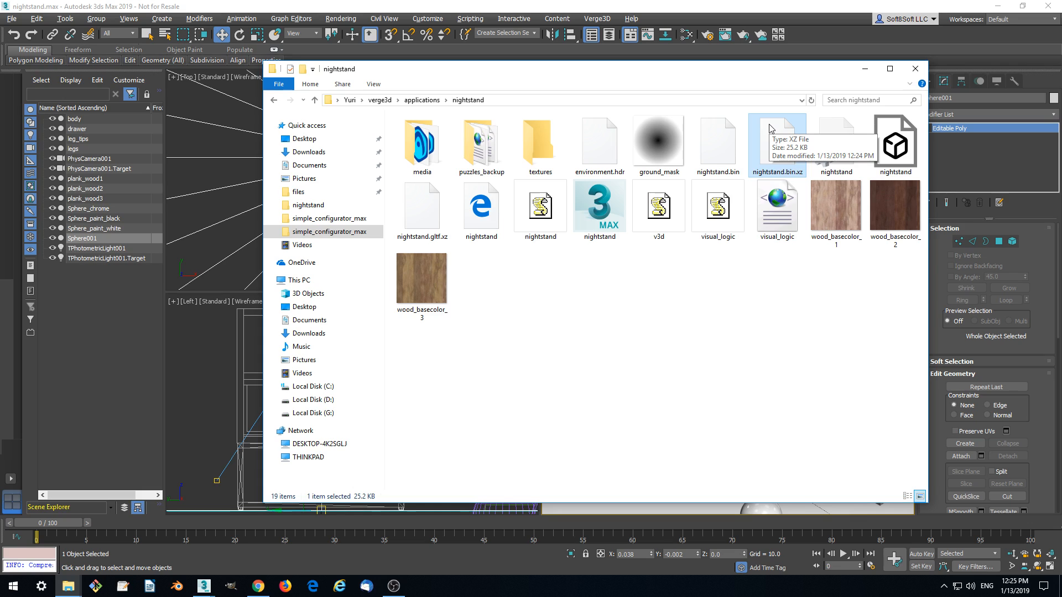
{"action": "mouse_move", "coordinate": [795, 354]}
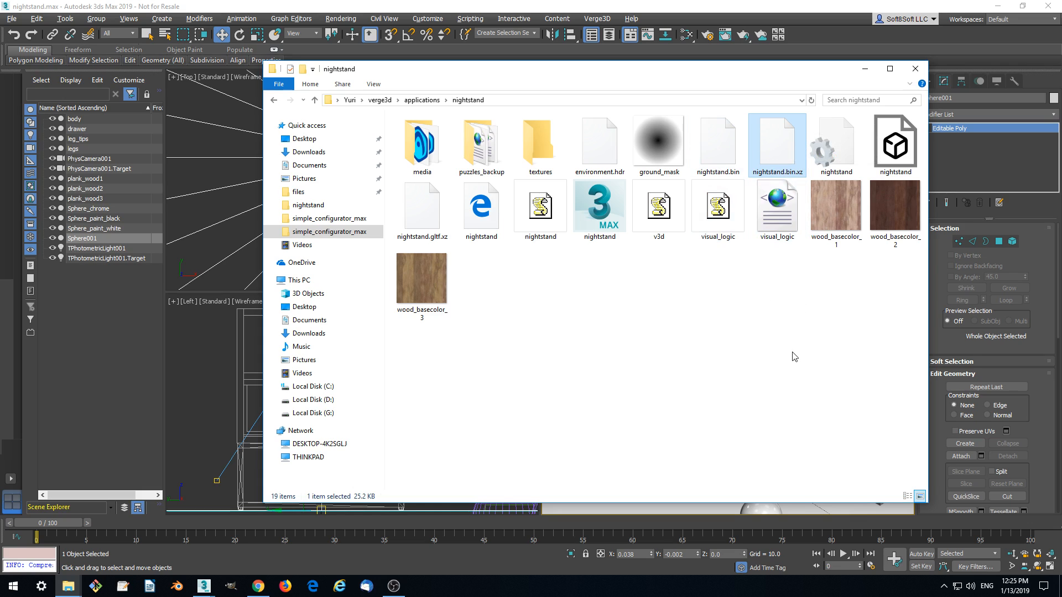
{"action": "mouse_move", "coordinate": [795, 233]}
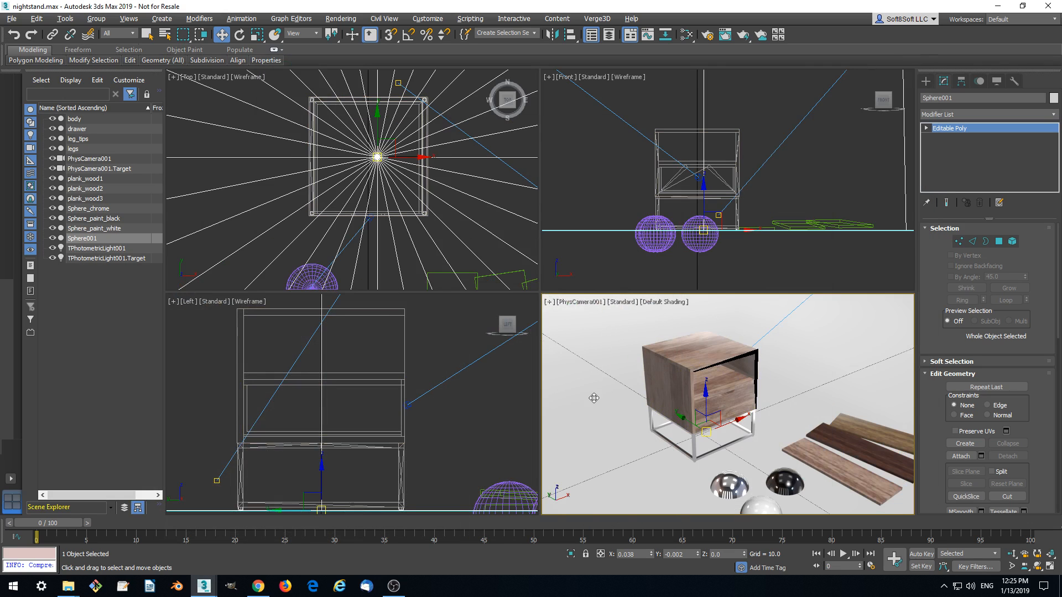
{"action": "mouse_move", "coordinate": [773, 334]}
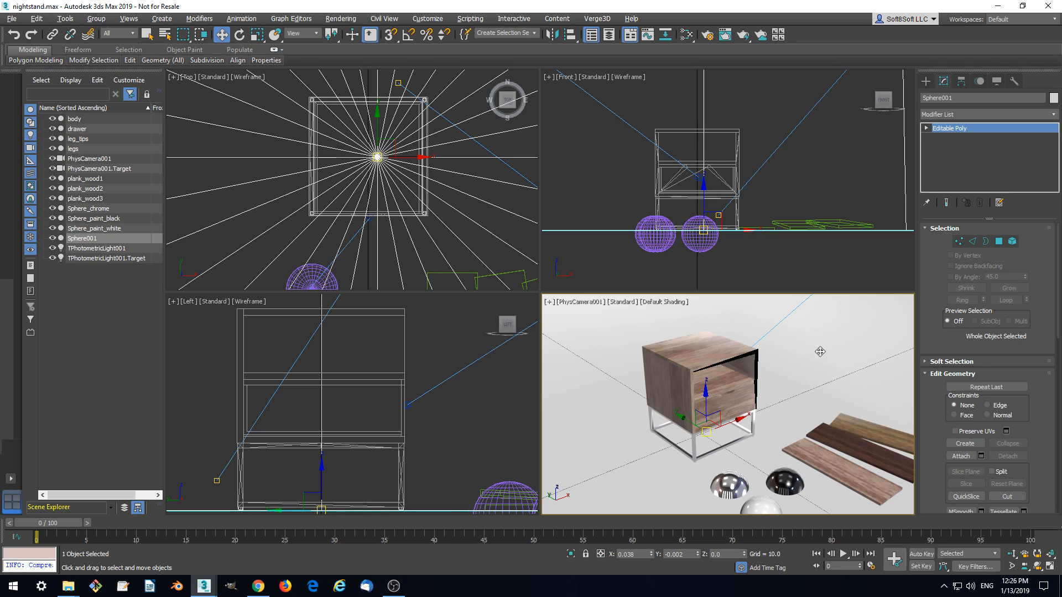
{"action": "mouse_move", "coordinate": [629, 460]}
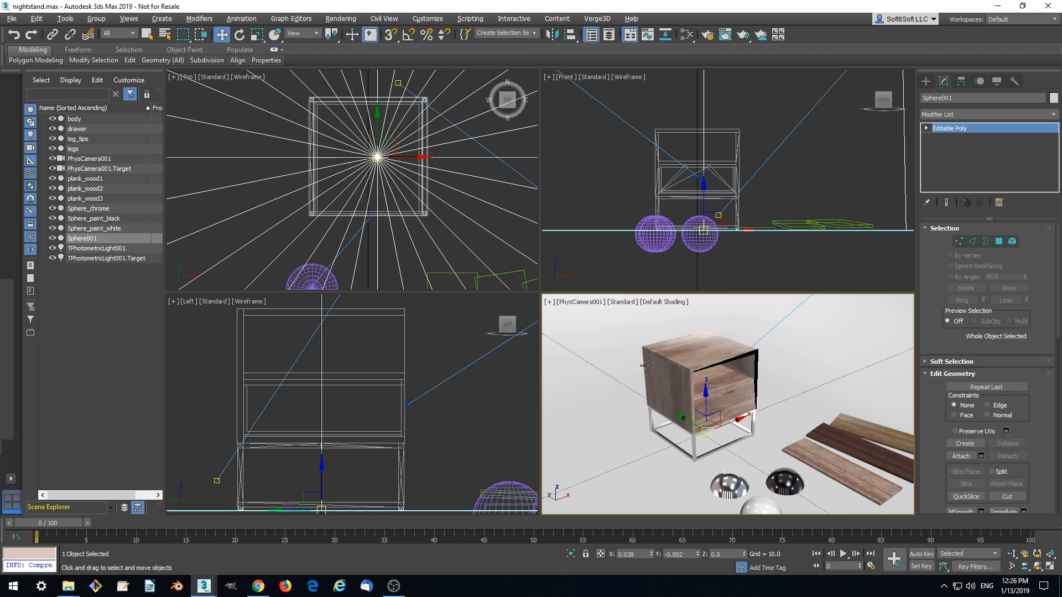
{"action": "mouse_move", "coordinate": [391, 472]}
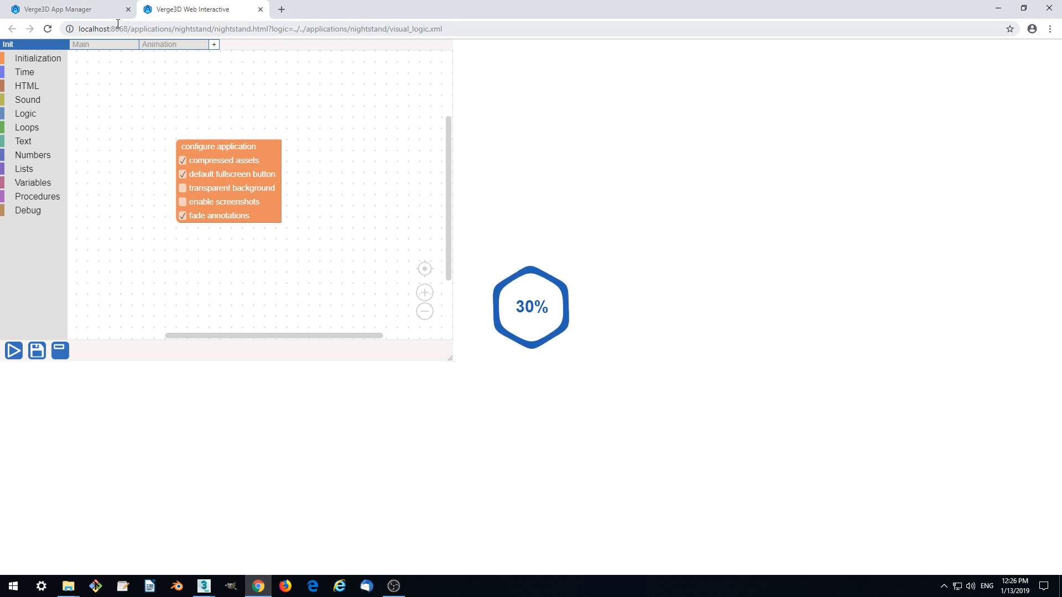
- Reload the nightstand app so the compressed scene loads, then view the Init puzzles
{"action": "left_click", "coordinate": [81, 44]}
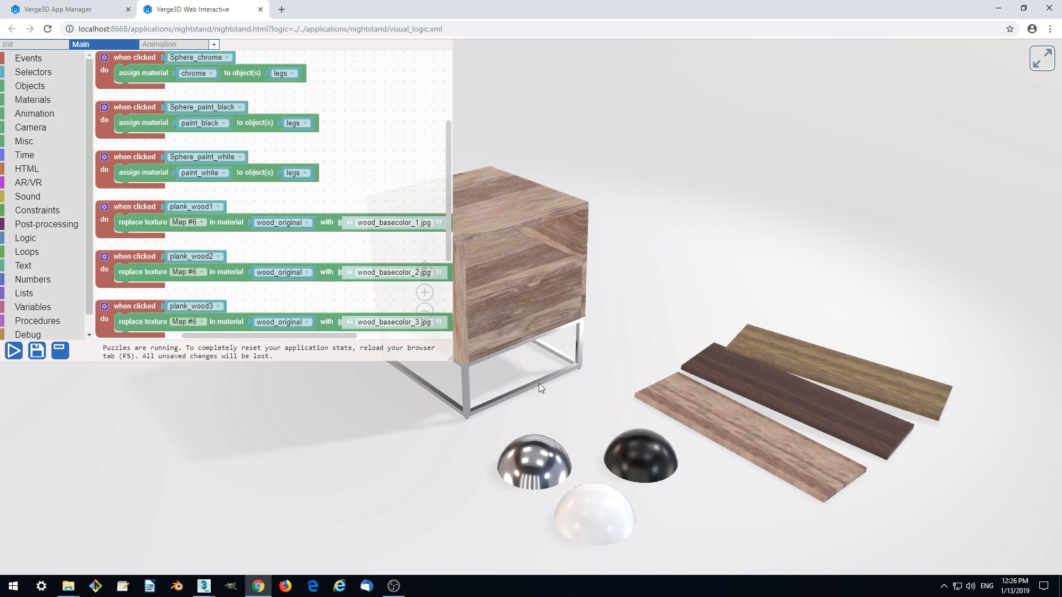
{"action": "mouse_move", "coordinate": [566, 302]}
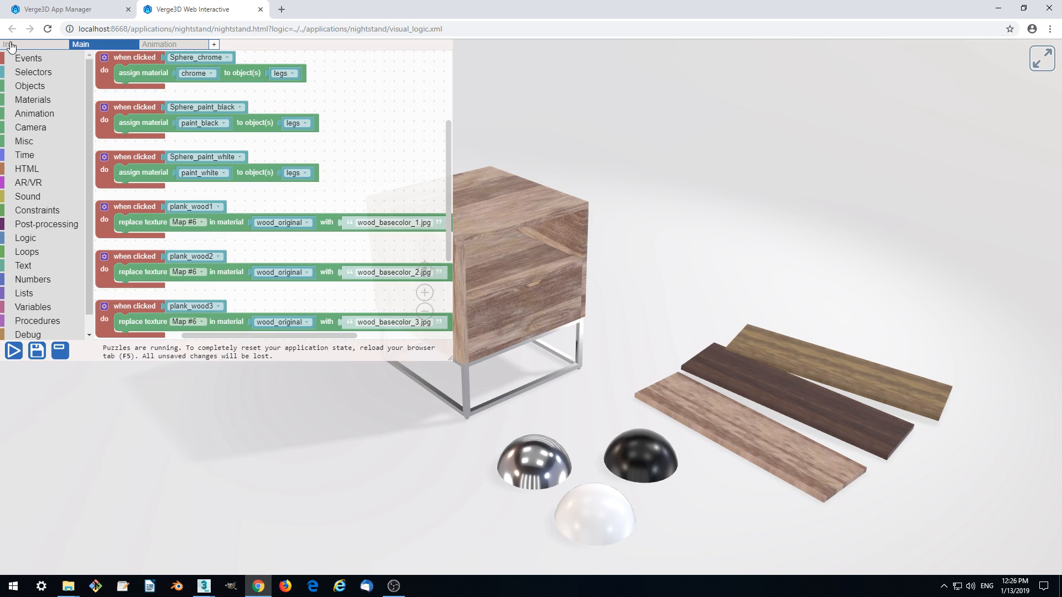
{"action": "left_click", "coordinate": [9, 44]}
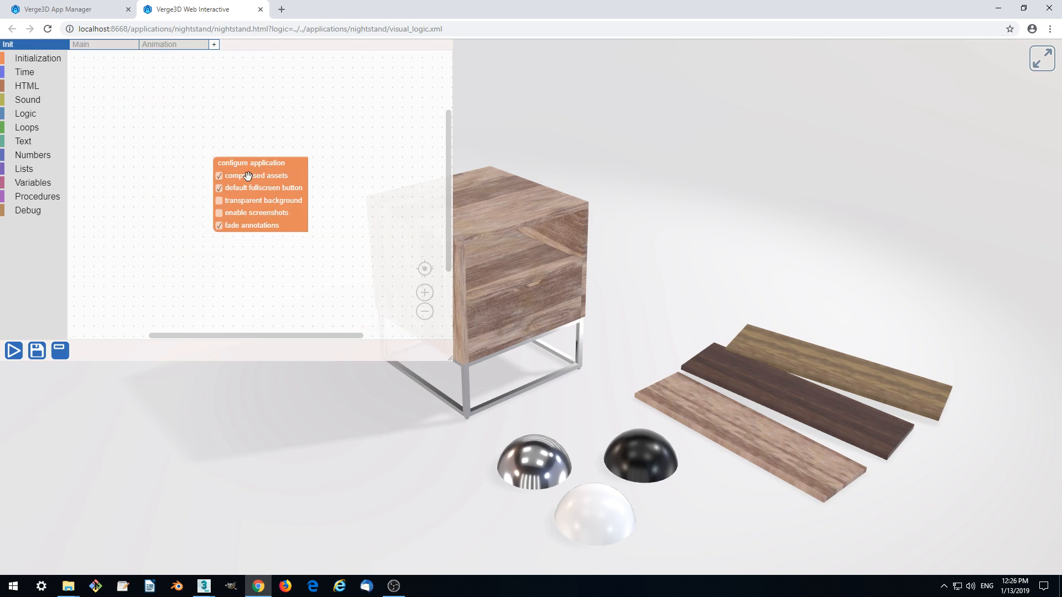
{"action": "mouse_move", "coordinate": [204, 523]}
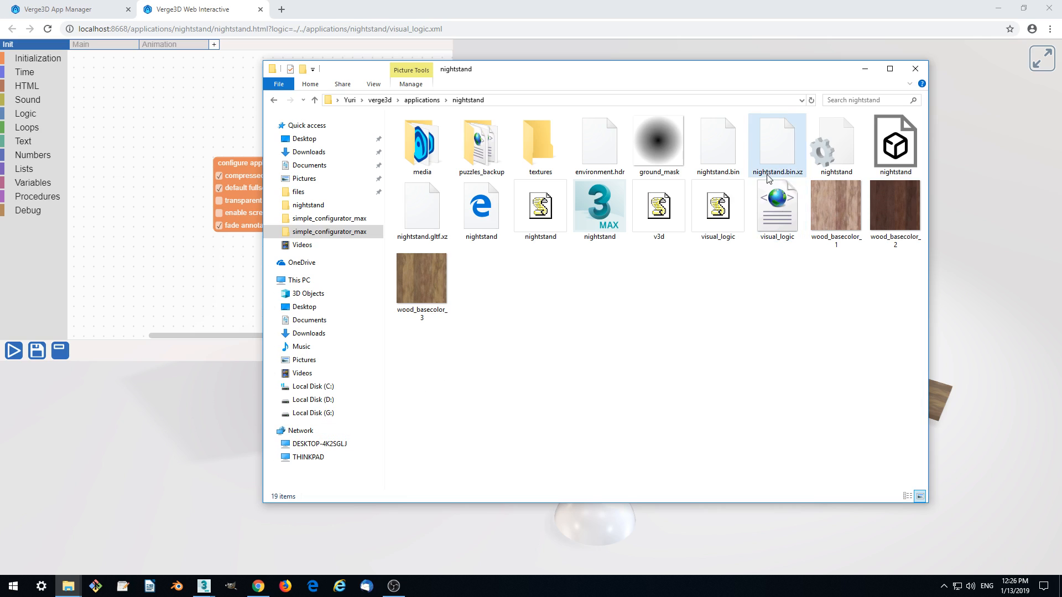
{"action": "mouse_move", "coordinate": [801, 177]}
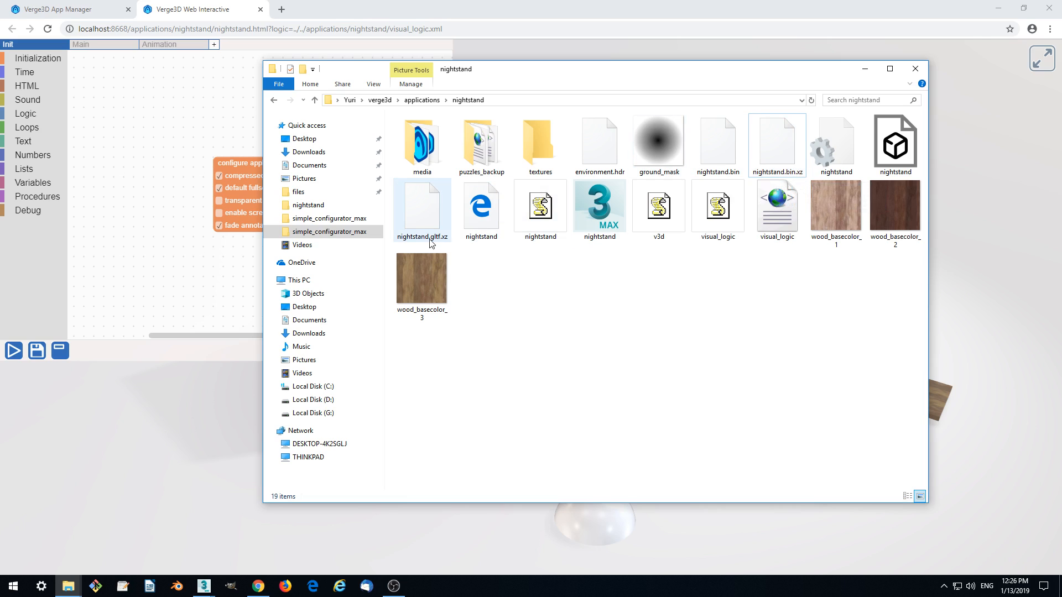
{"action": "mouse_move", "coordinate": [806, 155]}
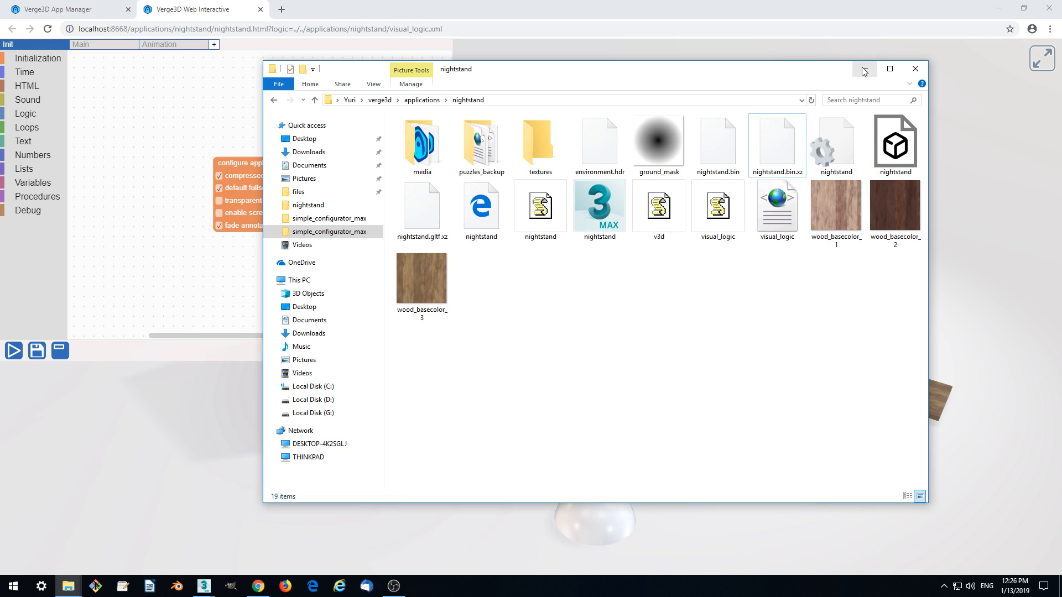
{"action": "left_click", "coordinate": [915, 69]}
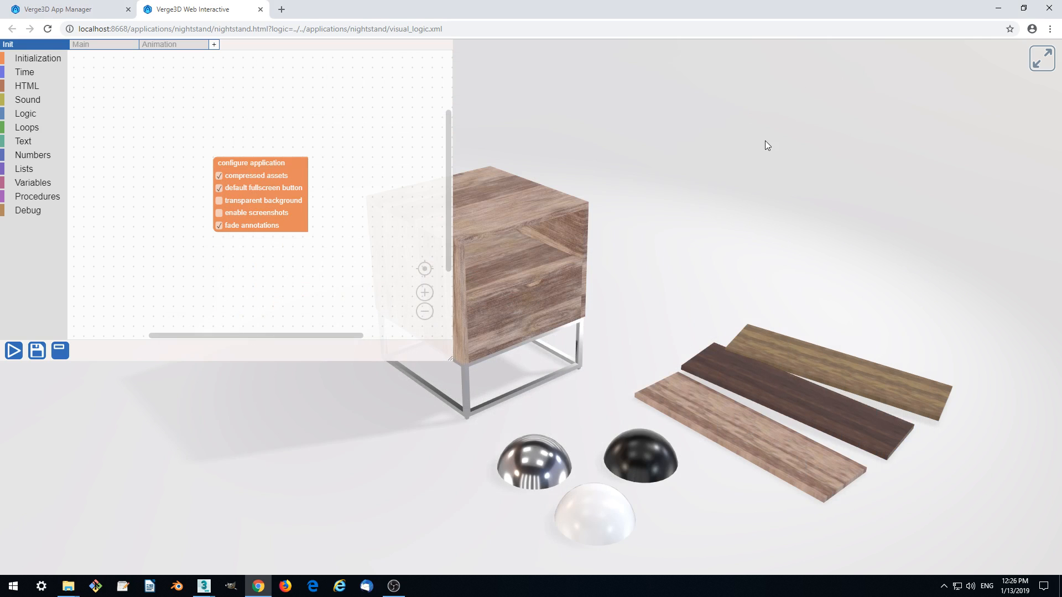